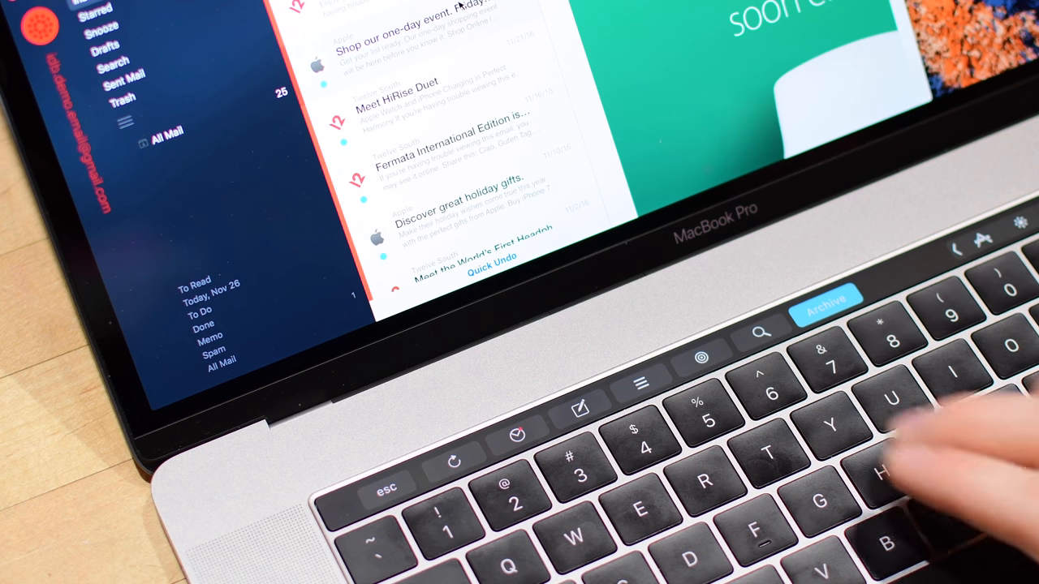
Step: Archive the open Airmail message and show the mail filter buttons
left_click(825, 298)
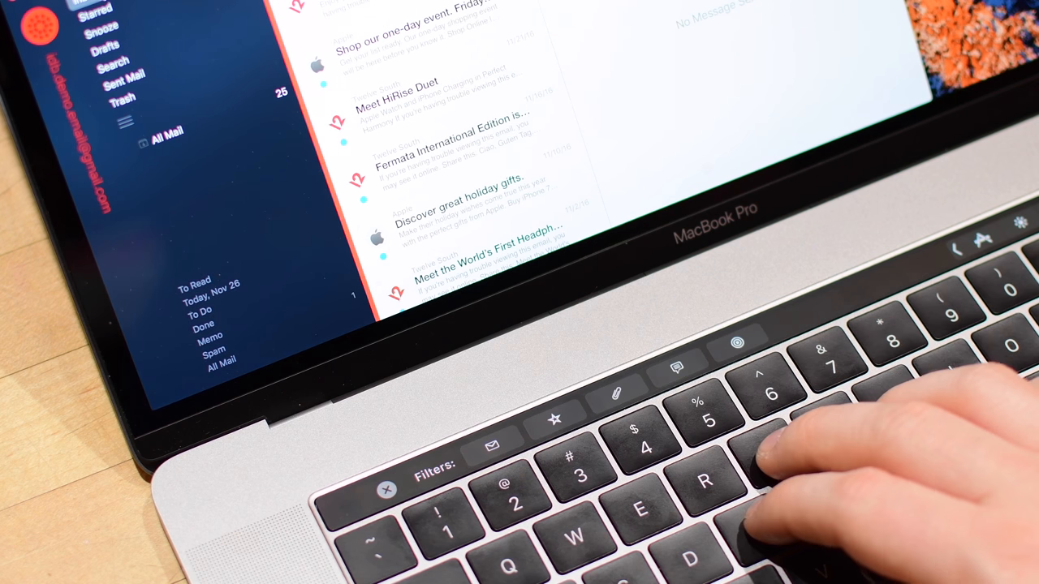
mouse_move(771, 446)
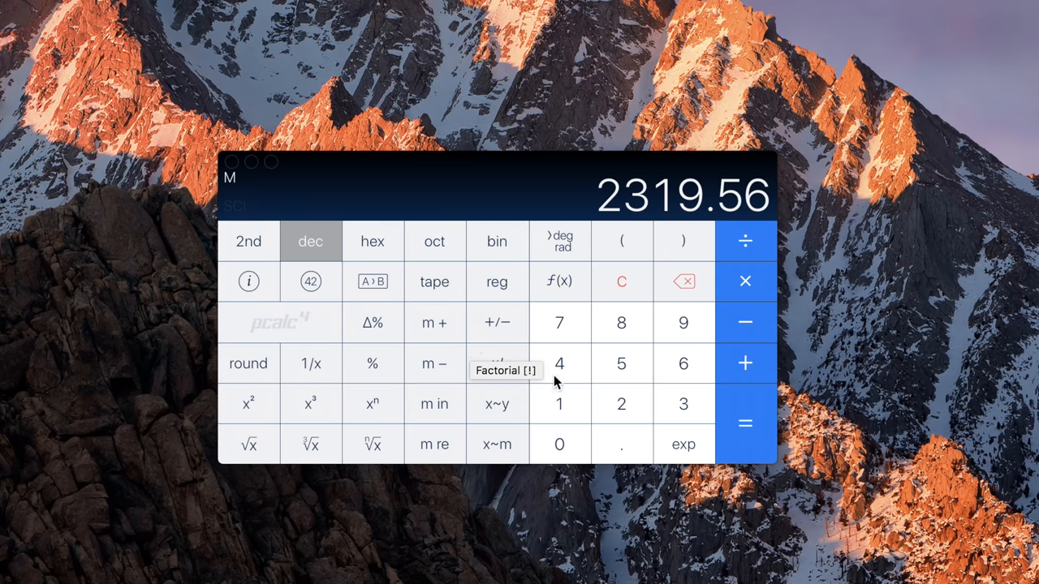
Step: Close the PCalc calculator window with its close button
left_click(497, 363)
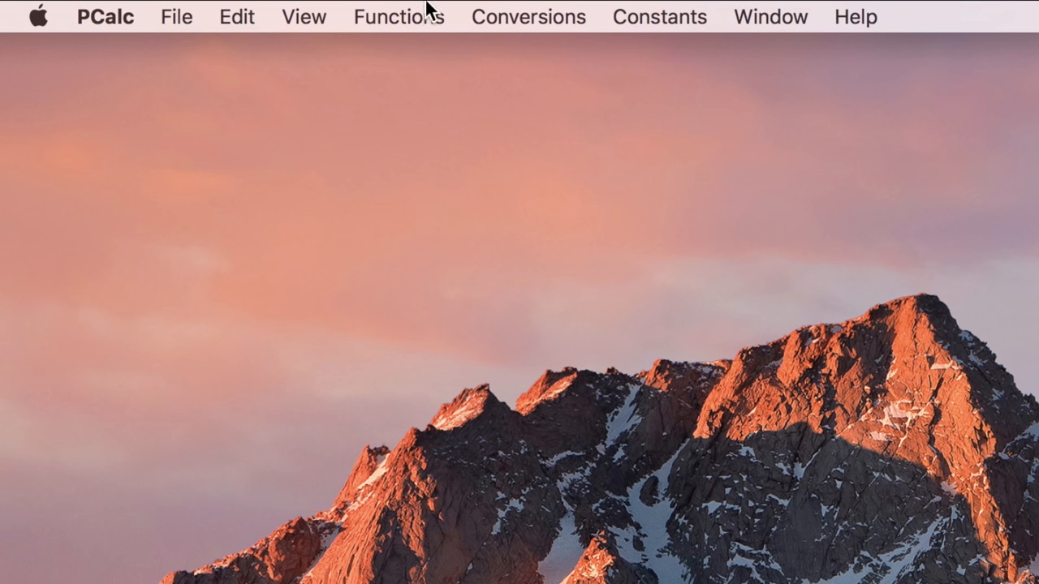
Step: Choose Edit > Customize Touch Bar… to show PCalc's function button palette
left_click(236, 16)
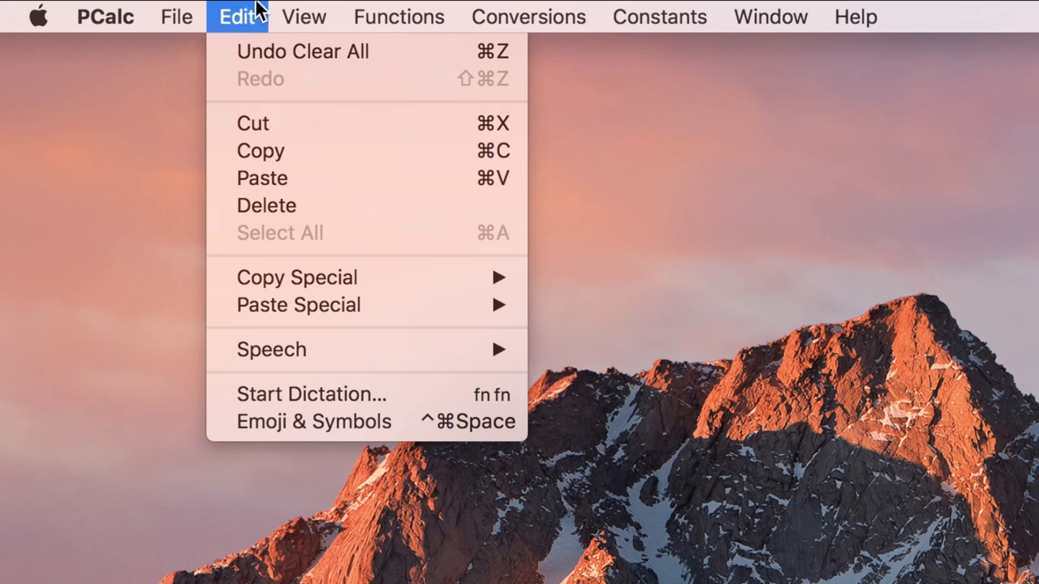
left_click(353, 450)
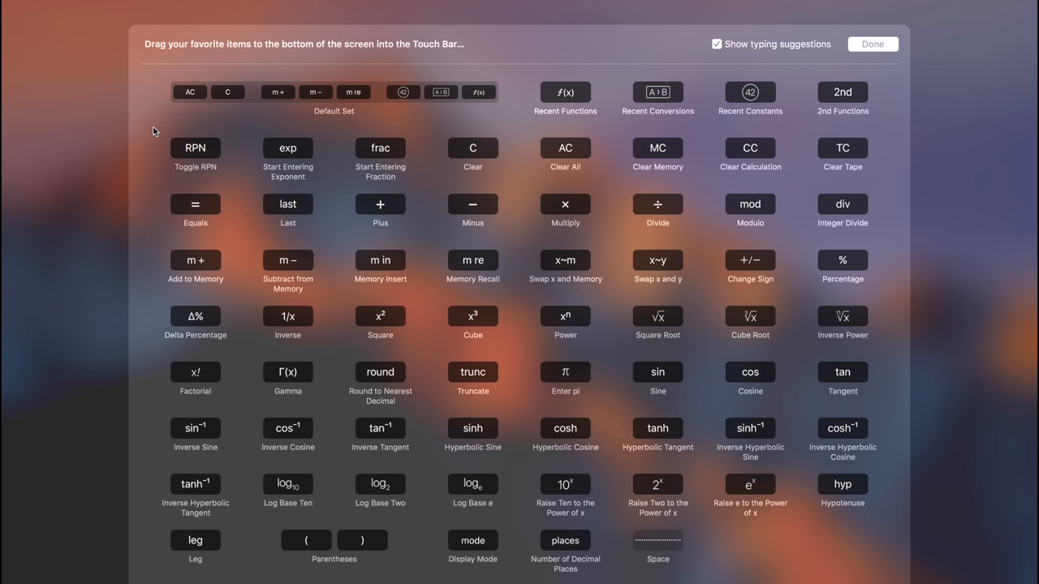
mouse_move(326, 418)
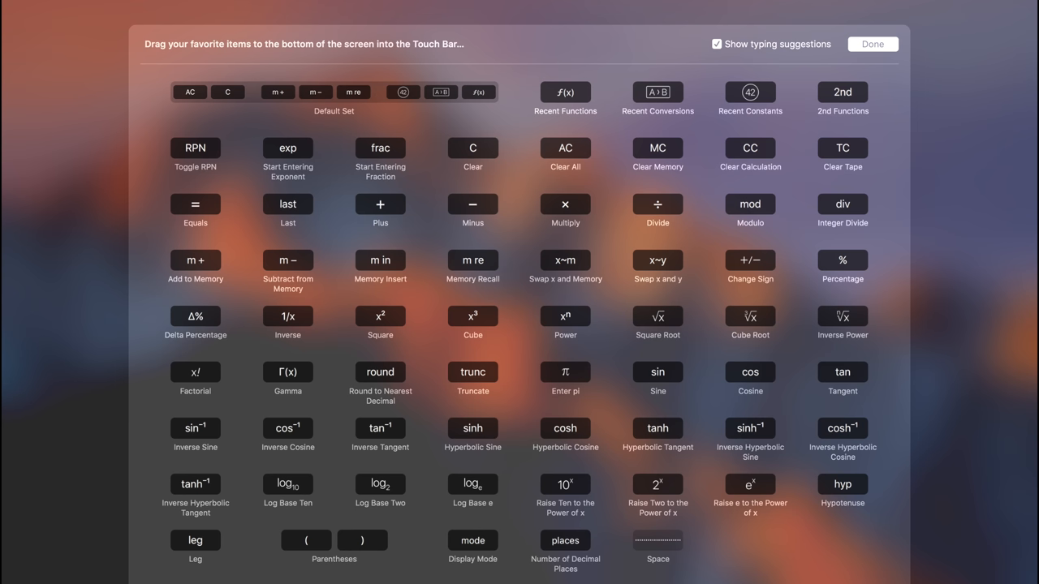
mouse_move(610, 565)
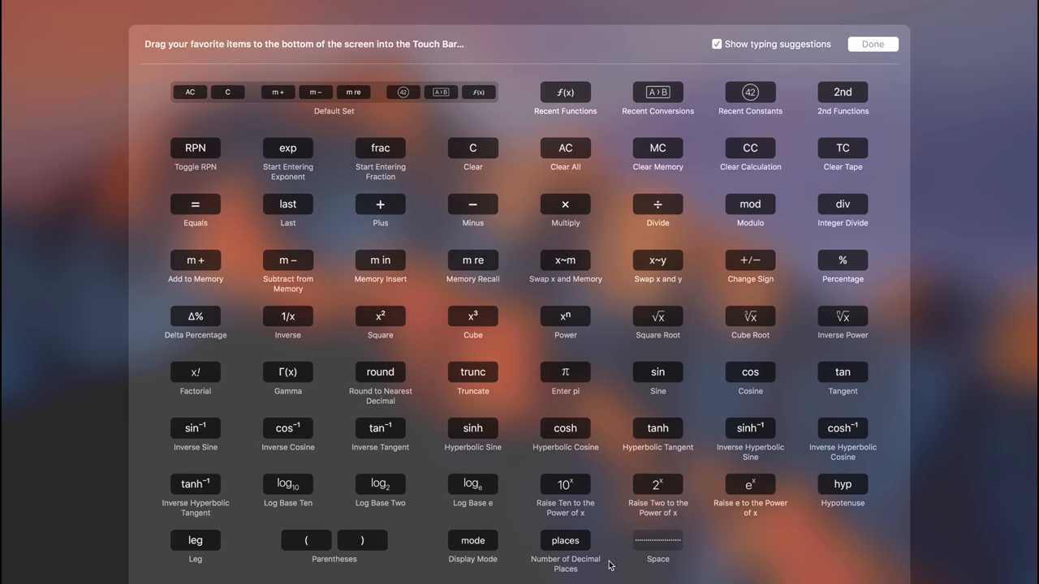